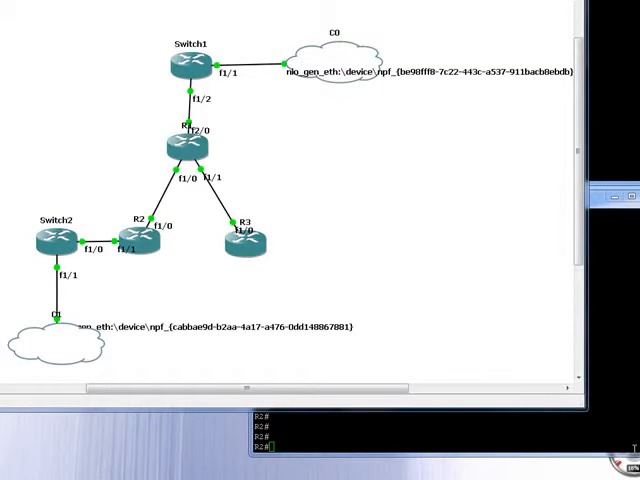
mouse_move(298, 248)
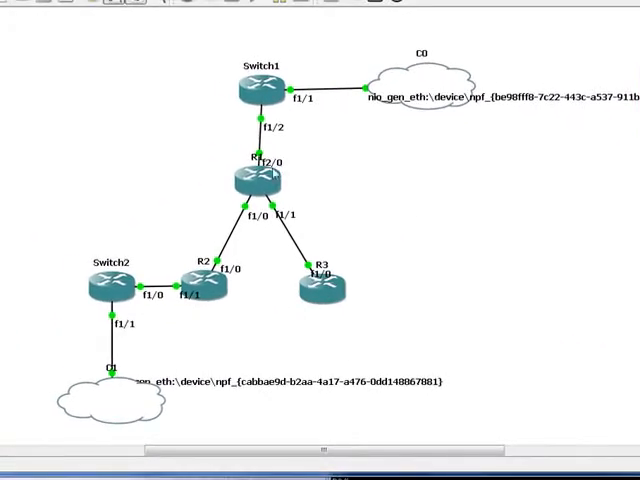
- Browse cloud C0's Generic Ethernet NIO adapter list and pick a host adapter
left_click_drag(130, 226, 237, 324)
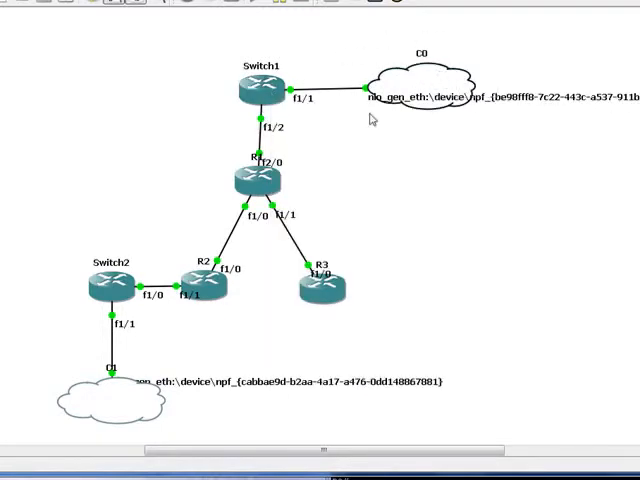
mouse_move(375, 118)
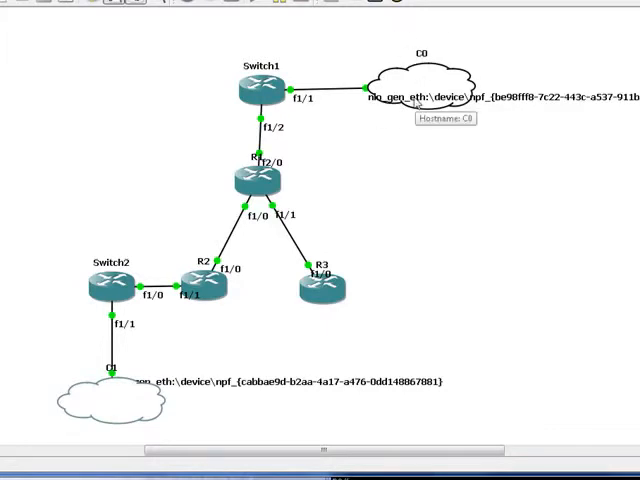
right_click(388, 105)
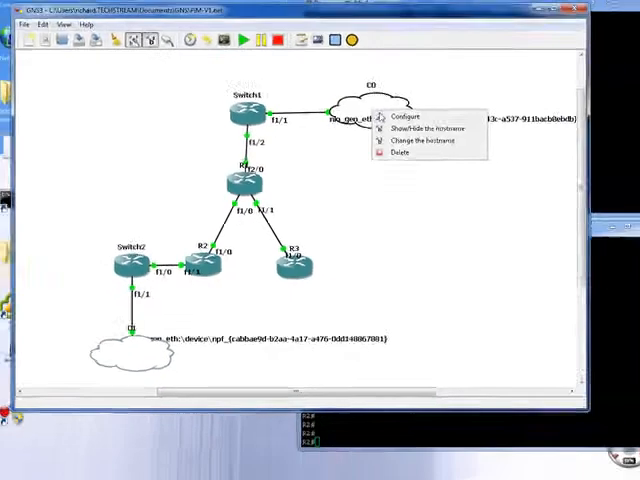
left_click(401, 117)
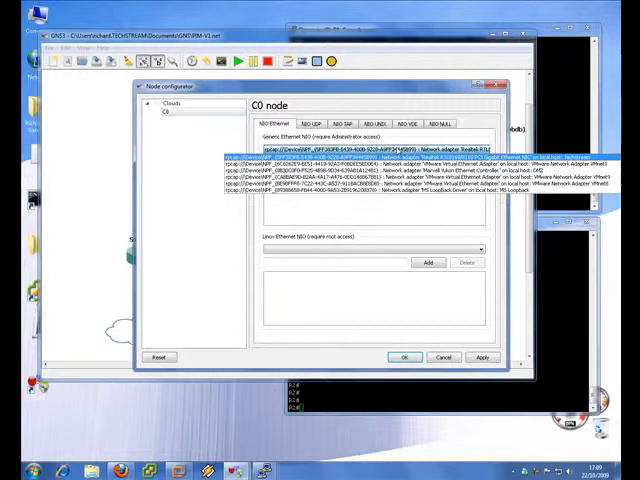
left_click(380, 157)
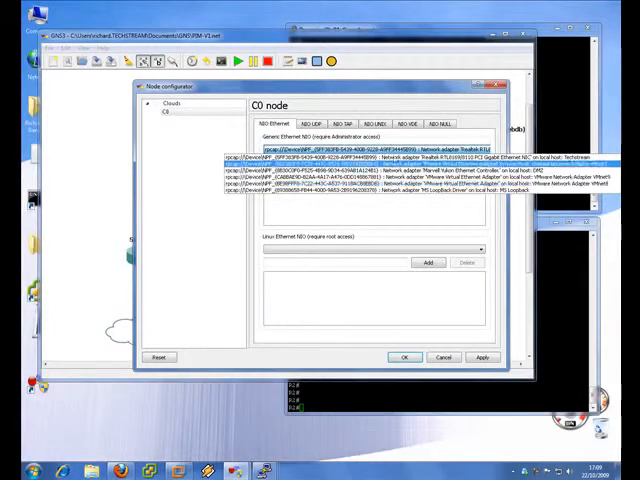
left_click(403, 357)
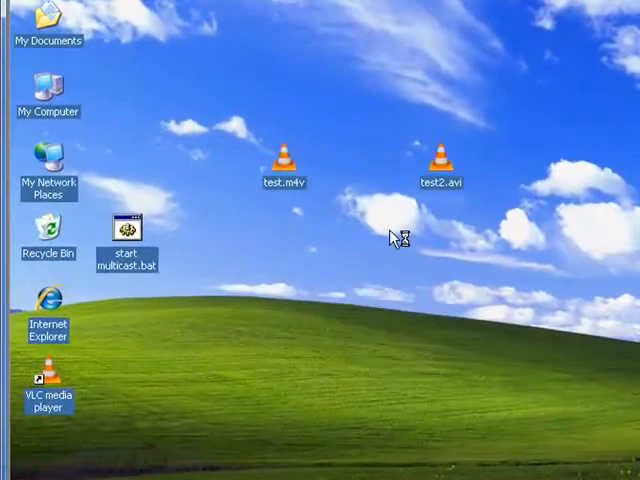
- Set the XP guest's desktop background to None and apply it
right_click(395, 238)
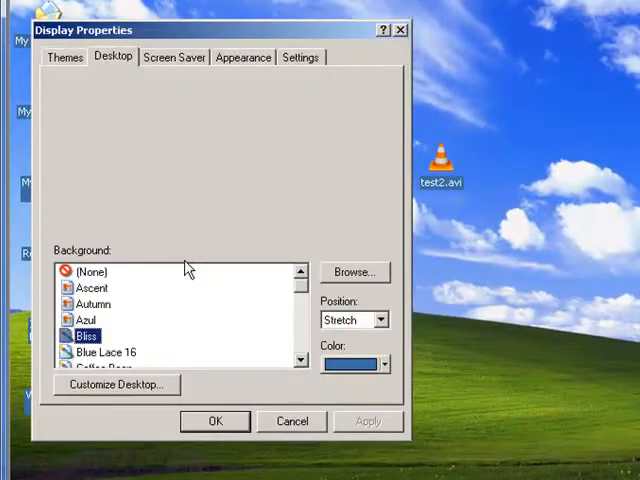
left_click(90, 271)
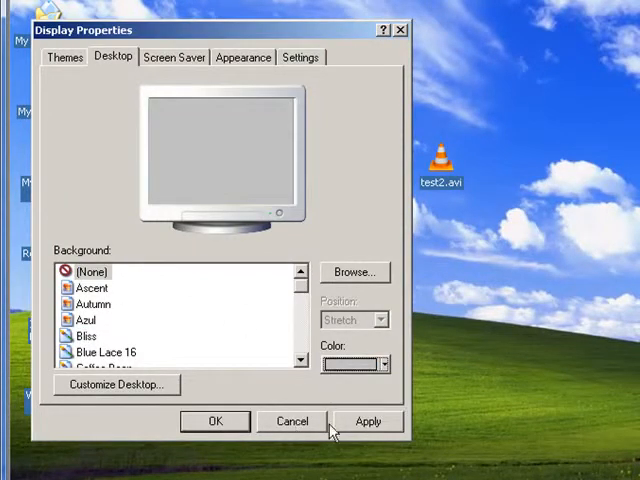
left_click(291, 421)
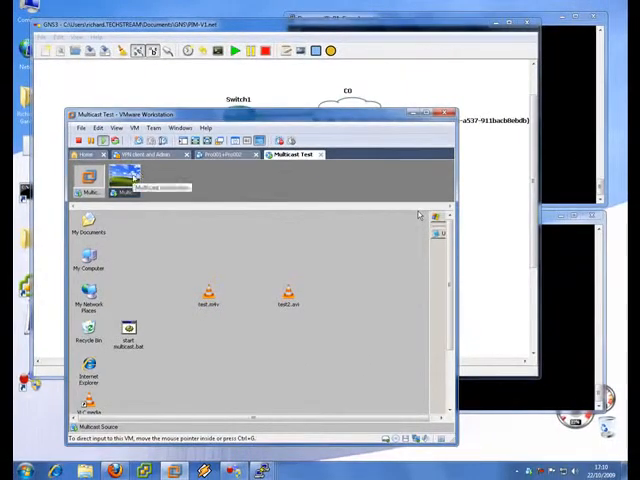
- Review cloud C1's NIO Ethernet host adapter binding and cancel without changes
left_click(135, 107)
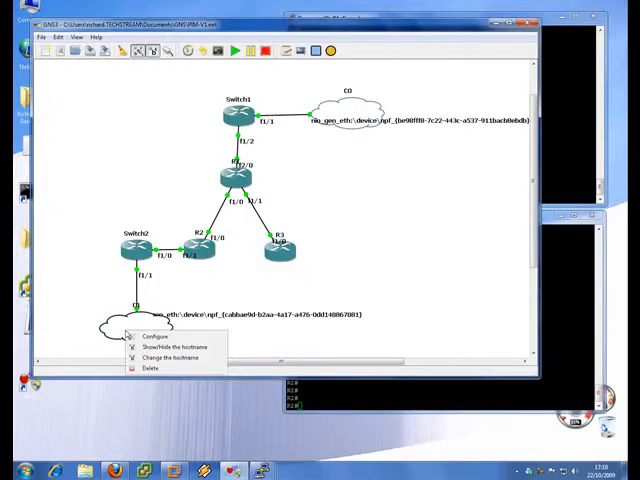
left_click(143, 335)
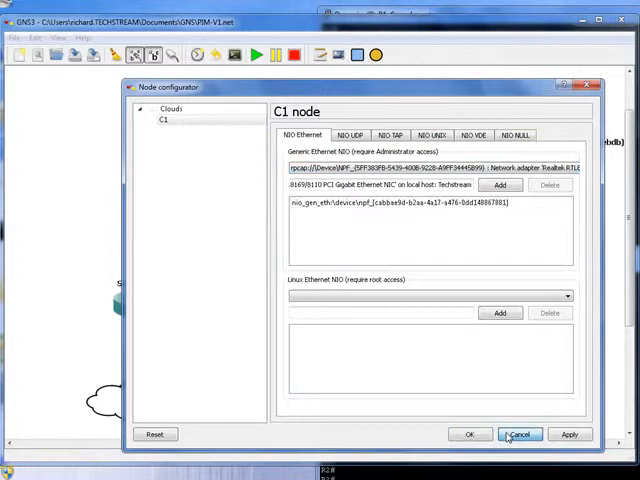
left_click(519, 434)
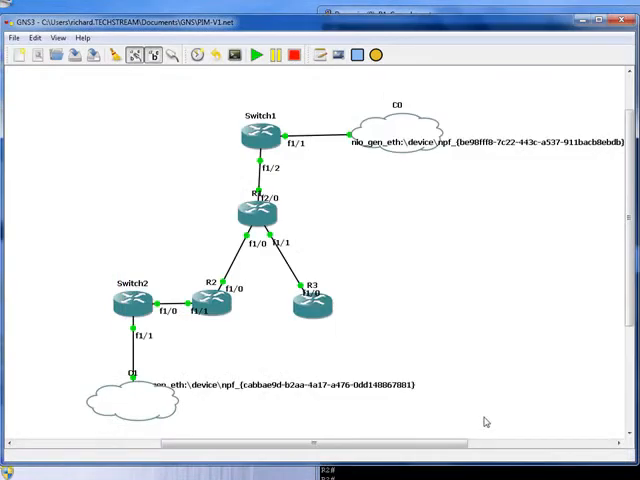
mouse_move(369, 230)
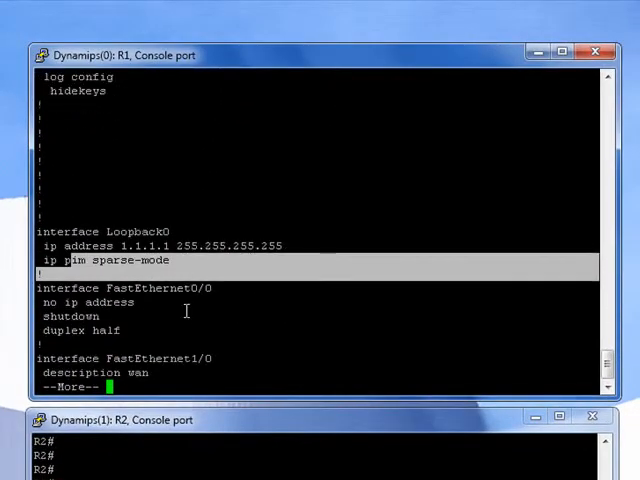
- Page R1's running-config to the end, checking ip pim sparse-mode and OSPF
scroll("down", 3)
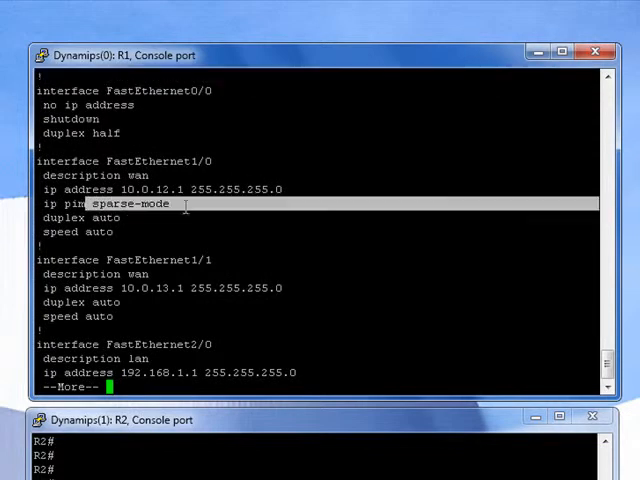
mouse_move(155, 325)
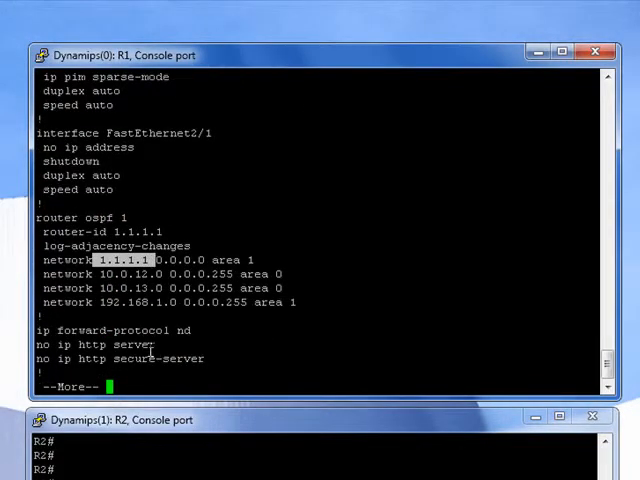
key("space")
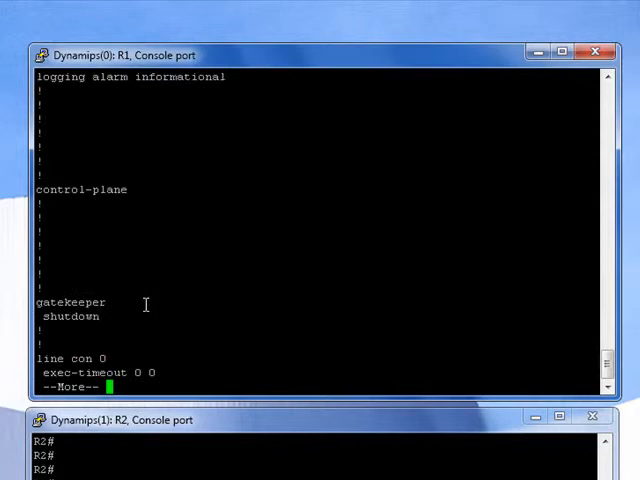
key("space")
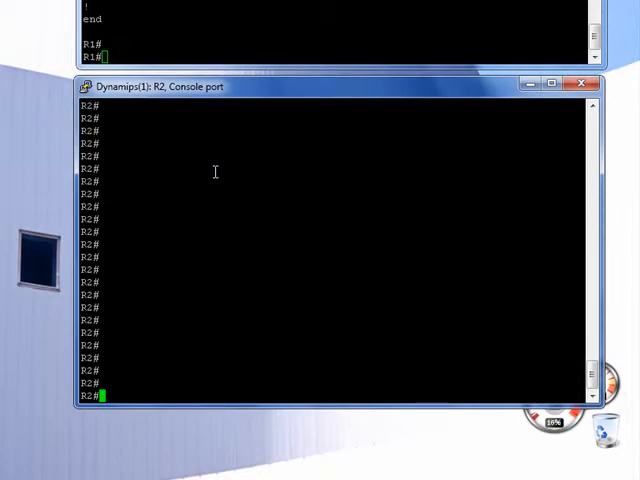
- Run show running-config on R2 and page to both FastEthernet sparse-mode entries
type("show running-config")
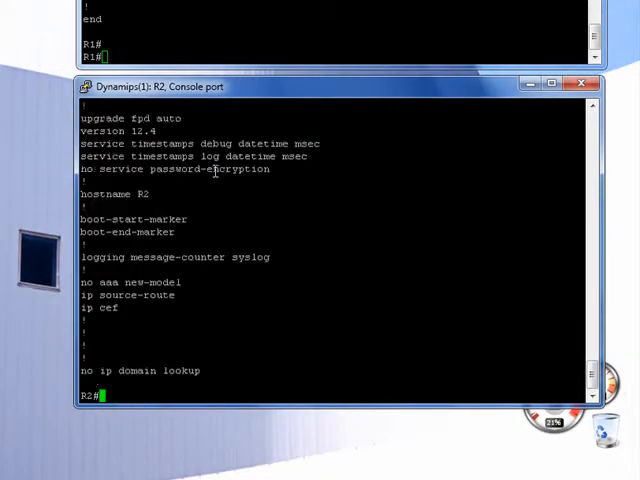
type("sh")
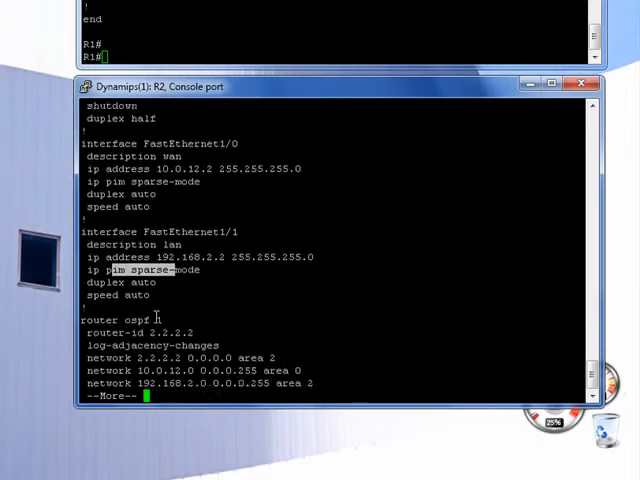
key("space")
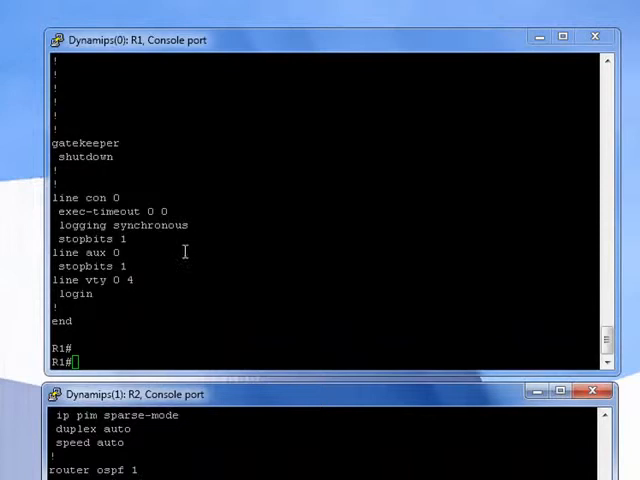
- Page R1's running-config, then run the filtered 'sh conf | in' command
type("sh")
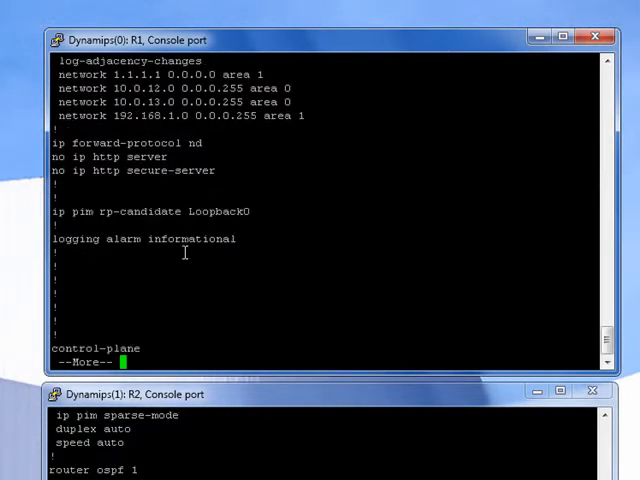
key("space")
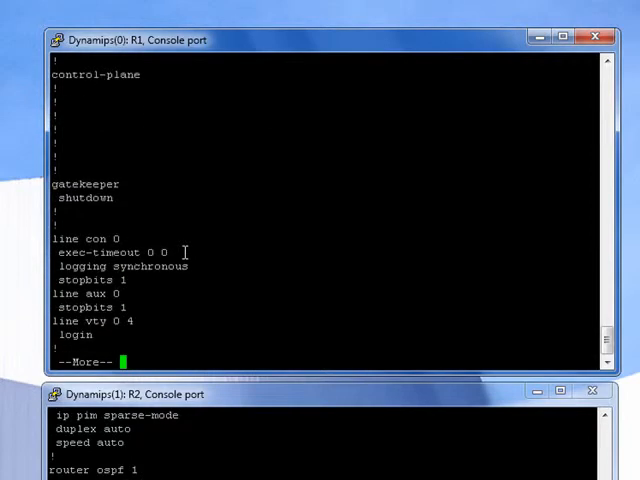
type("sh conf | in")
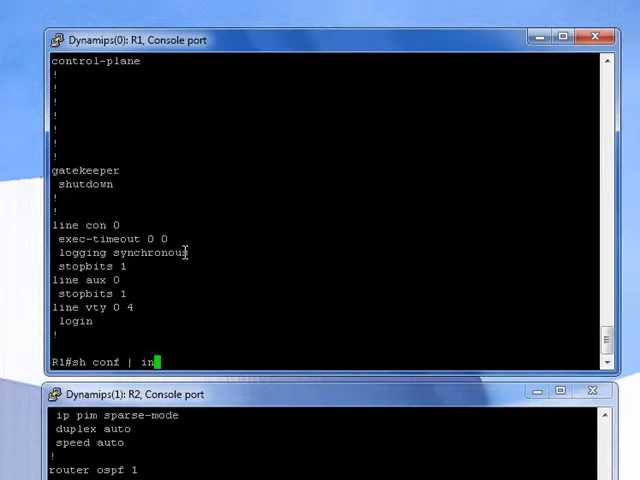
key("Return")
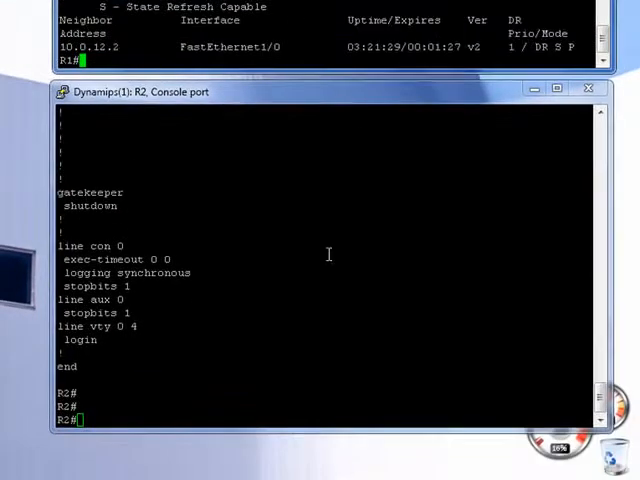
- On R2, show PIM neighbors and ip mroute for 239.0.0.1, then begin show ip pim rp
type("sh ip pi")
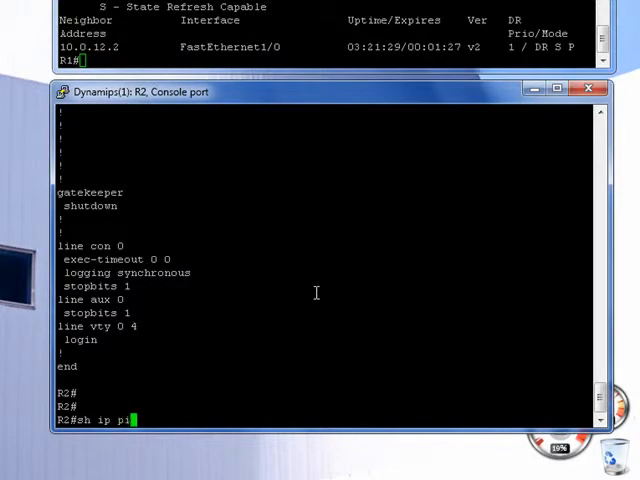
key("Return")
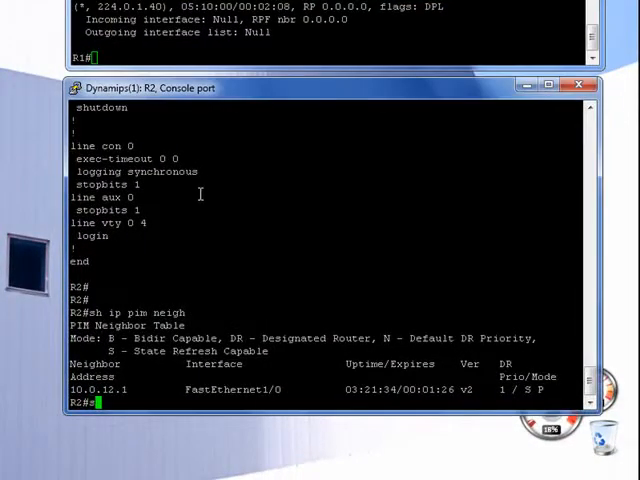
type("sh")
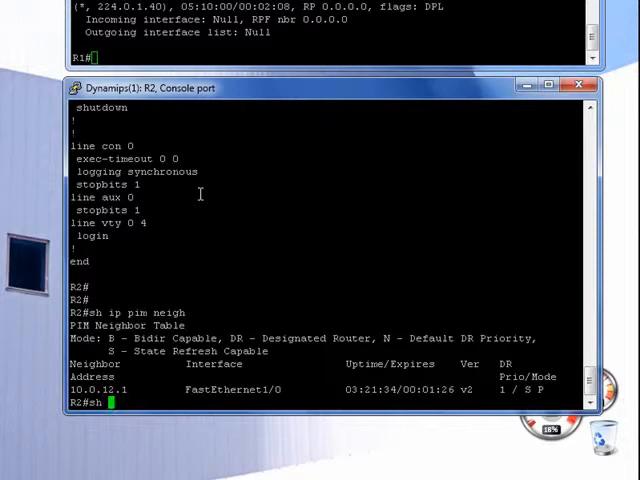
type("ip mroute")
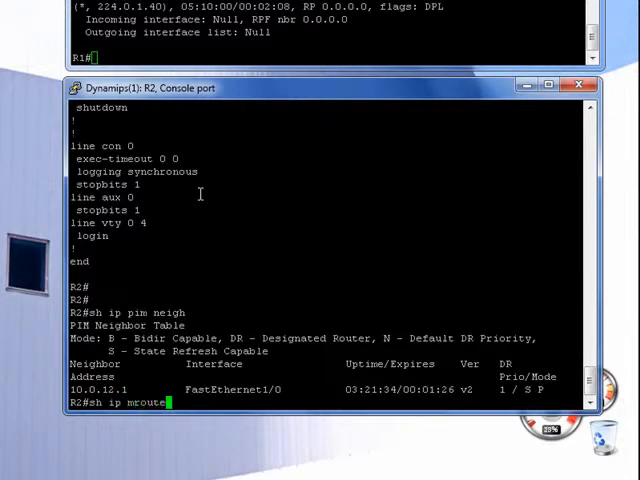
key("Return")
type("sh ip pim")
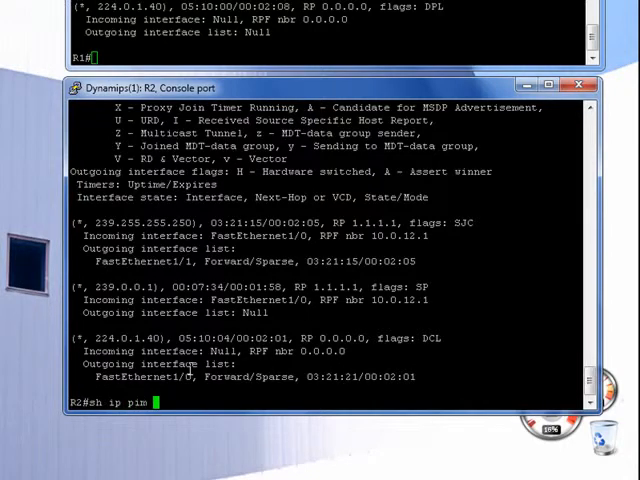
type("rp")
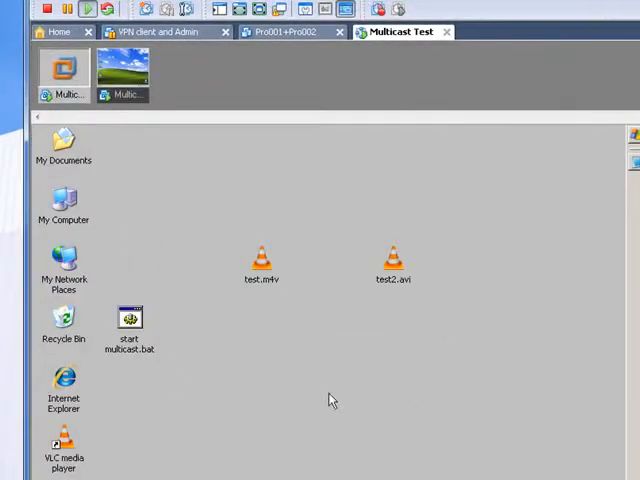
mouse_move(129, 318)
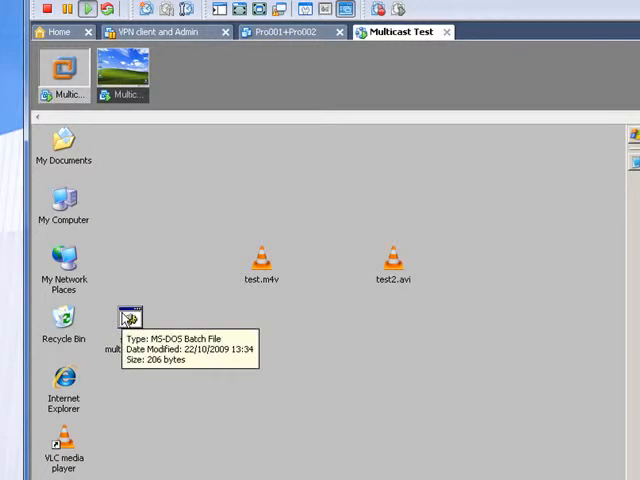
right_click(128, 318)
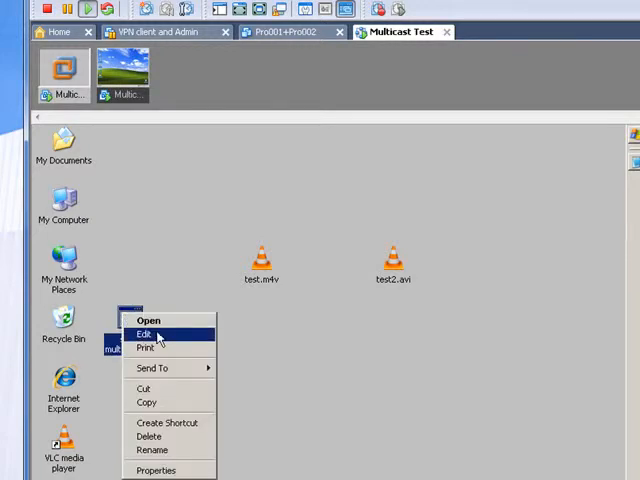
left_click(143, 333)
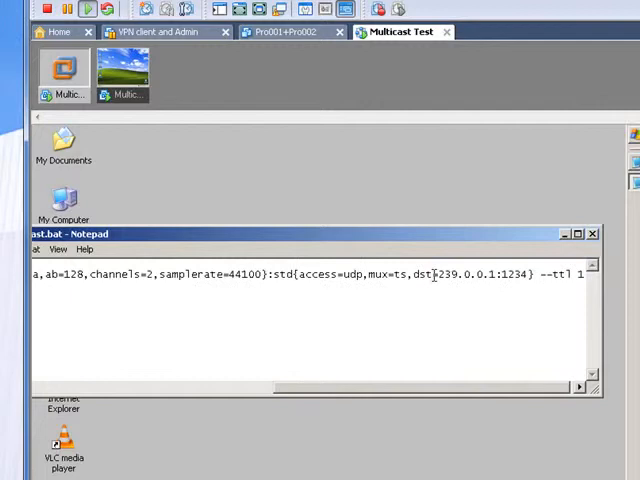
double_click(463, 275)
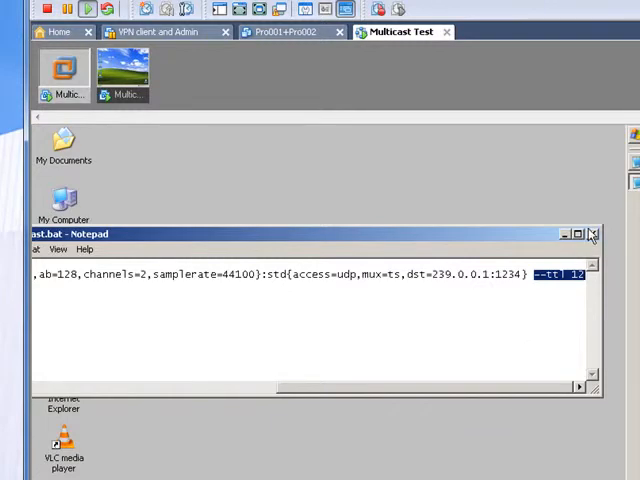
left_click(591, 233)
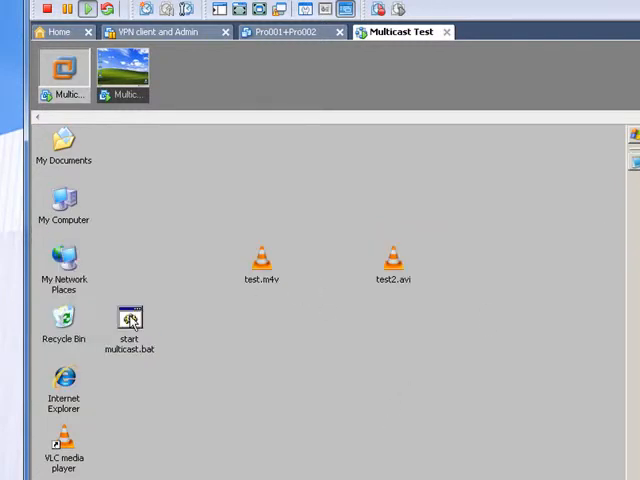
double_click(129, 325)
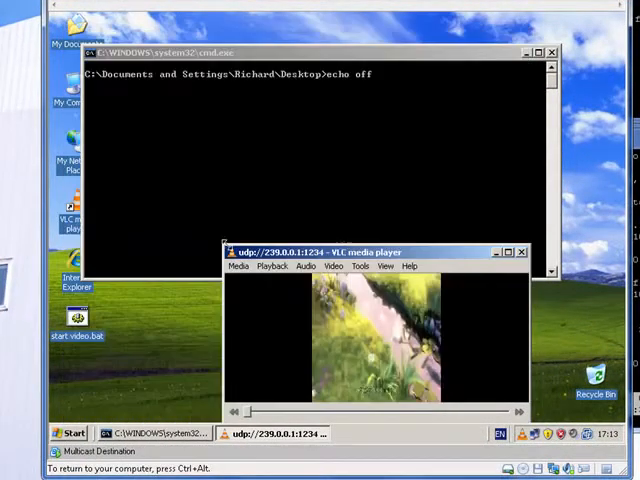
- Move VLC aside and confirm the guest's 192.168.2.100 address in connection status
left_click_drag(370, 251, 220, 34)
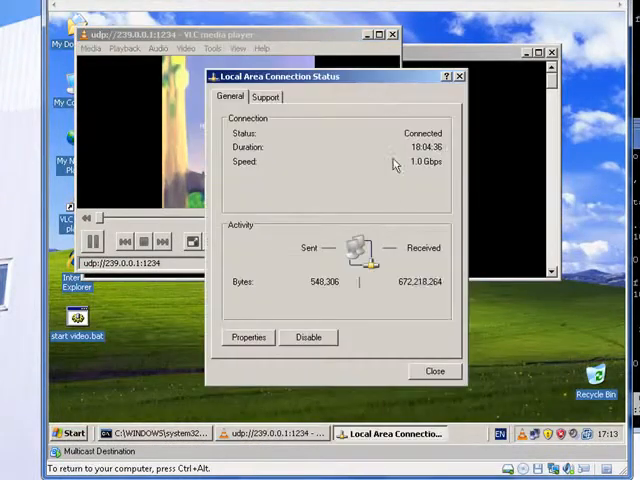
left_click(398, 113)
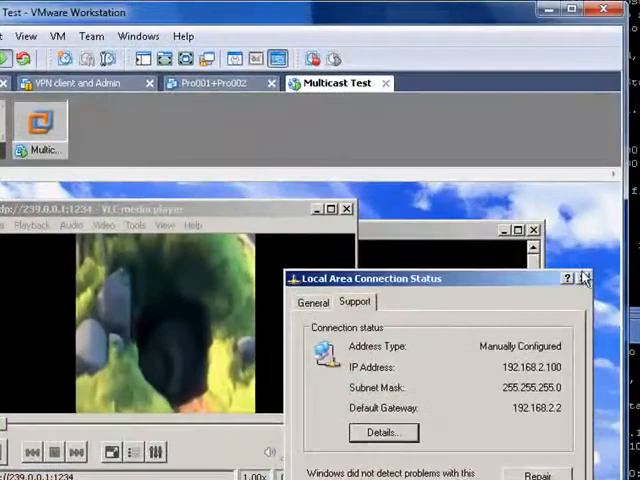
left_click(585, 278)
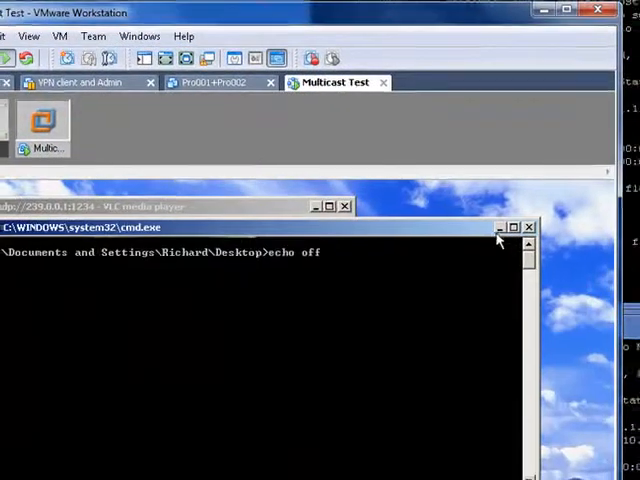